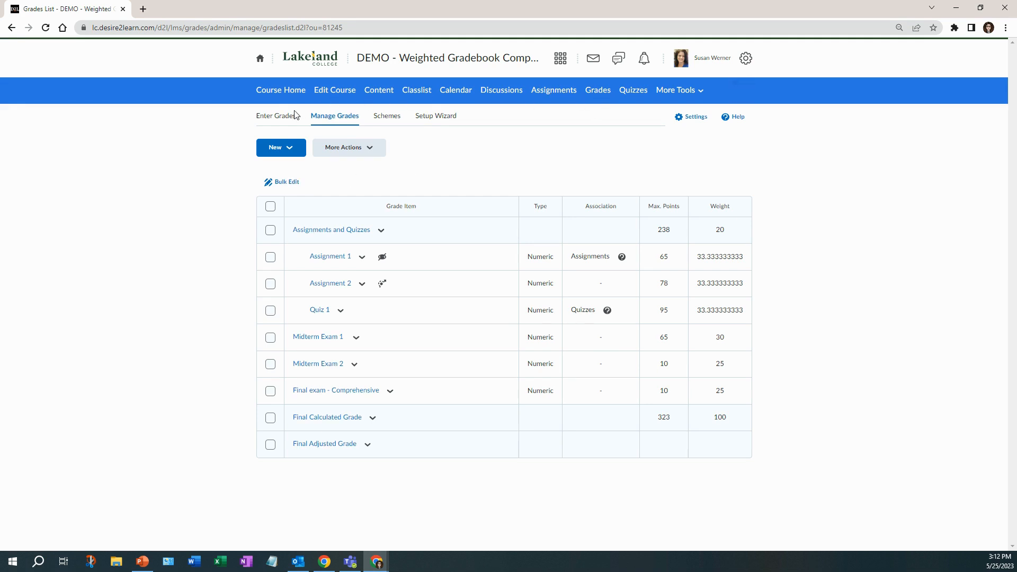
Step: Switch the gradebook to the Enter Grades spreadsheet of all students' scores
click(275, 115)
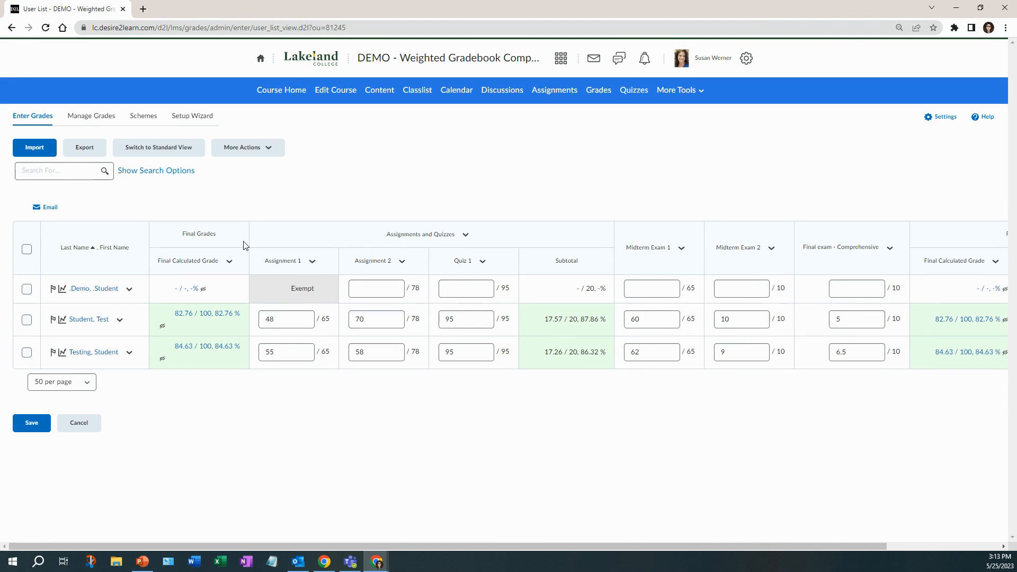
mouse_move(188, 260)
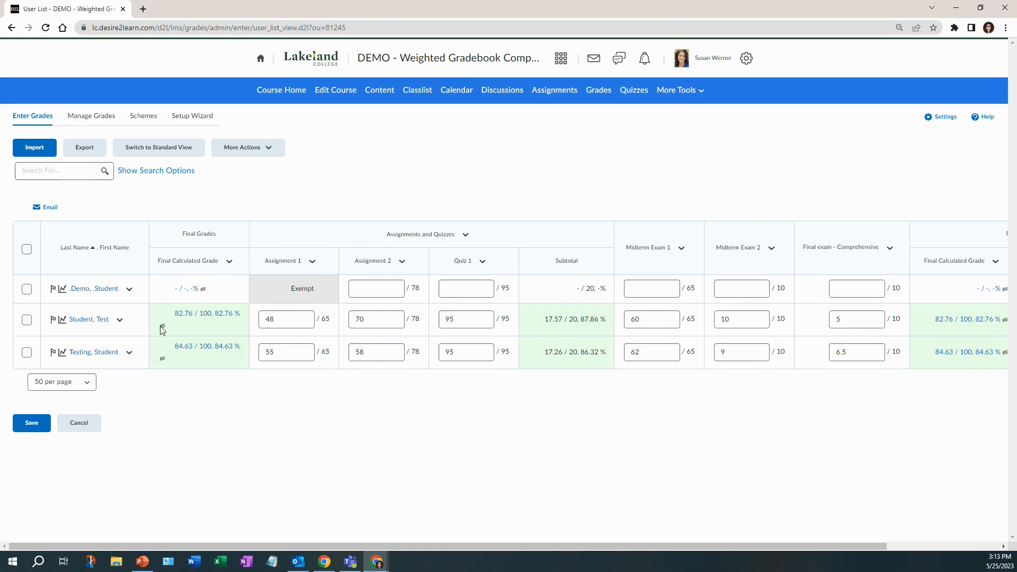
mouse_move(162, 330)
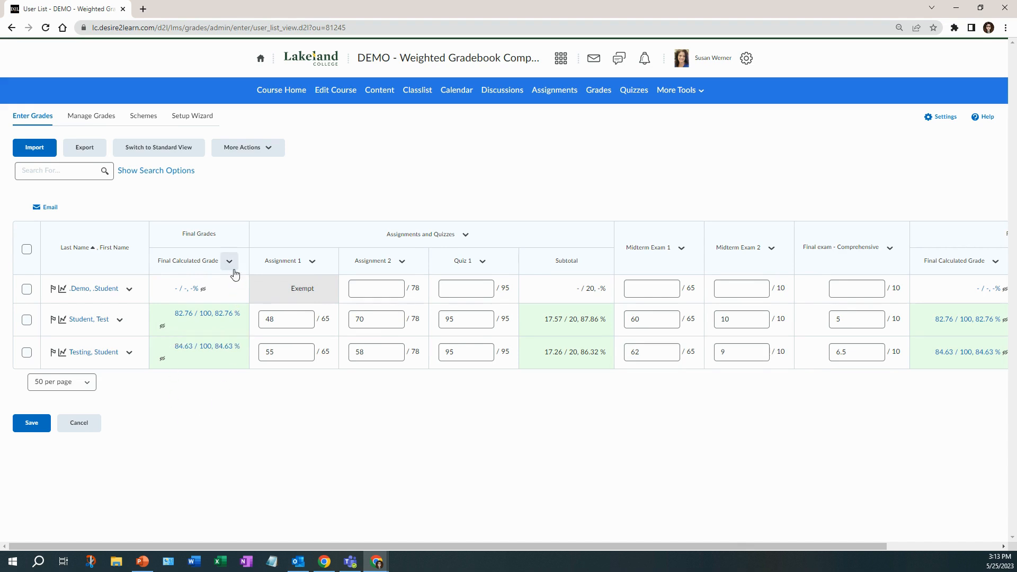
Step: Go to Enter Grades for the Final Calculated Grade column
click(229, 260)
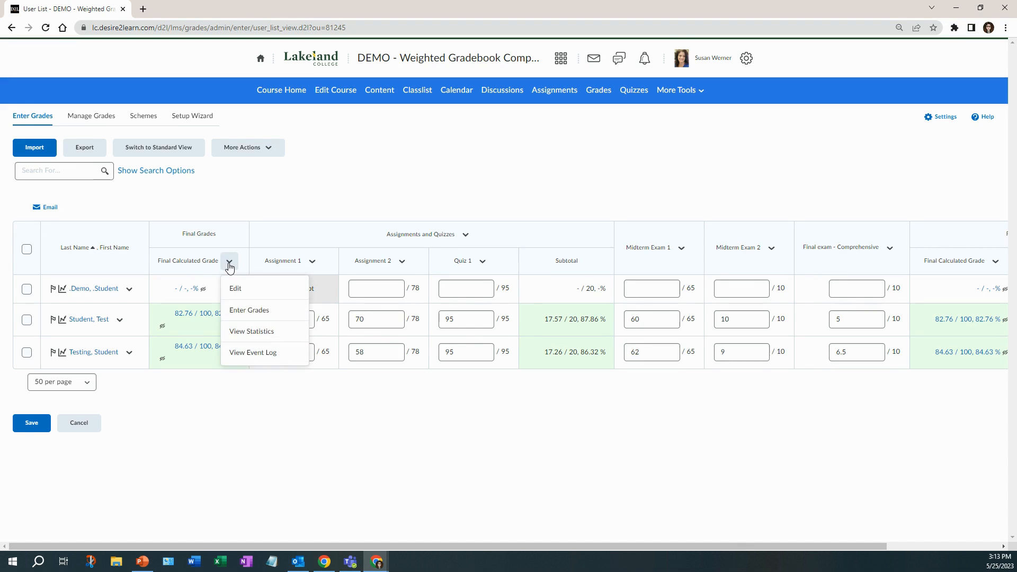
mouse_move(245, 309)
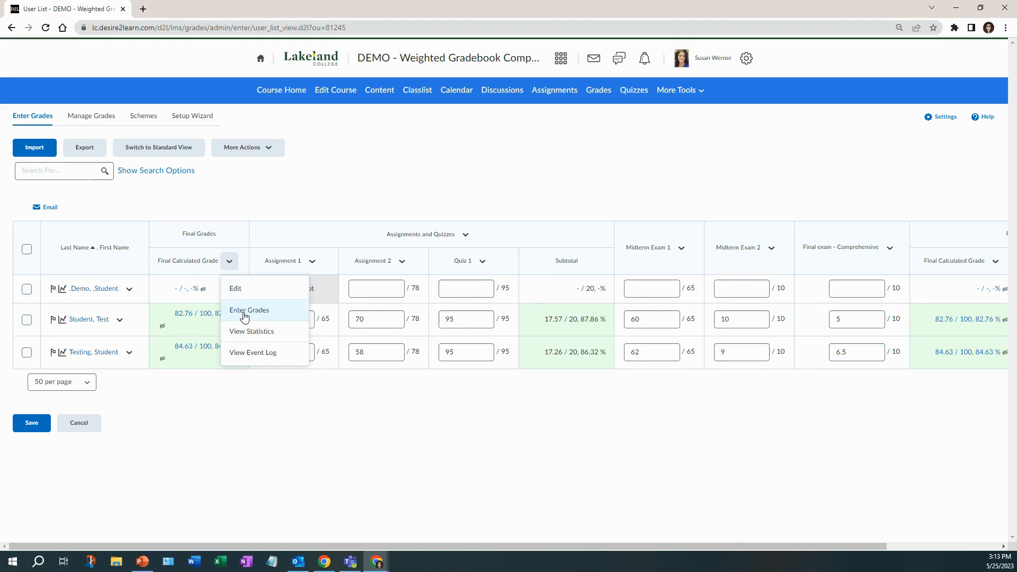
click(248, 309)
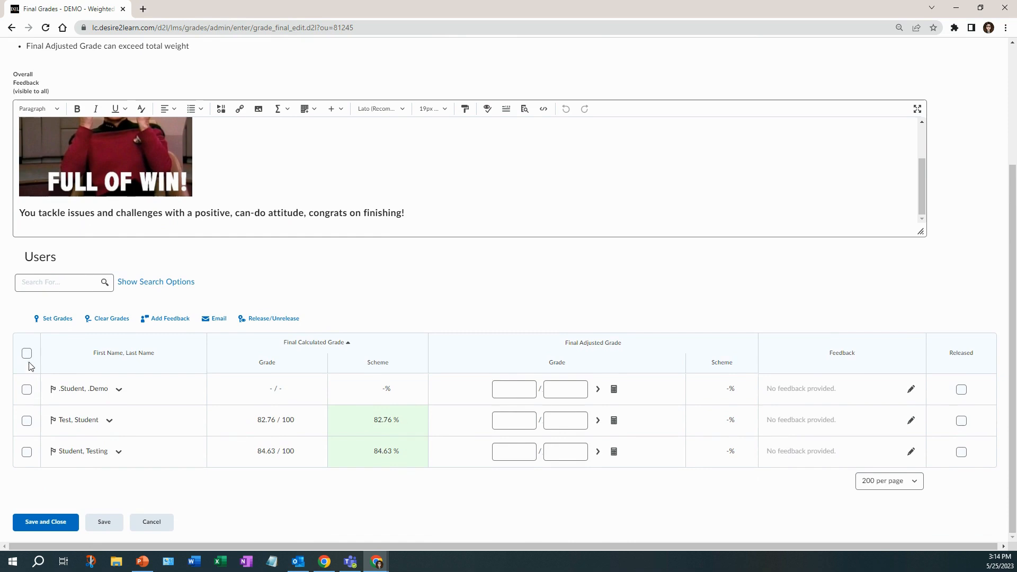
Step: Mark the final grades of both graded students as Released
click(27, 353)
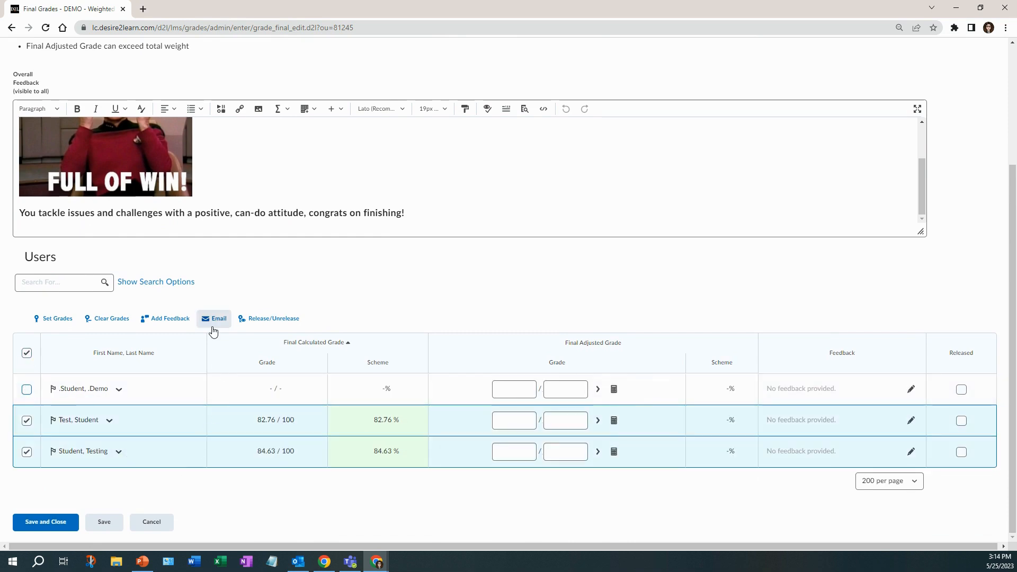
mouse_move(257, 323)
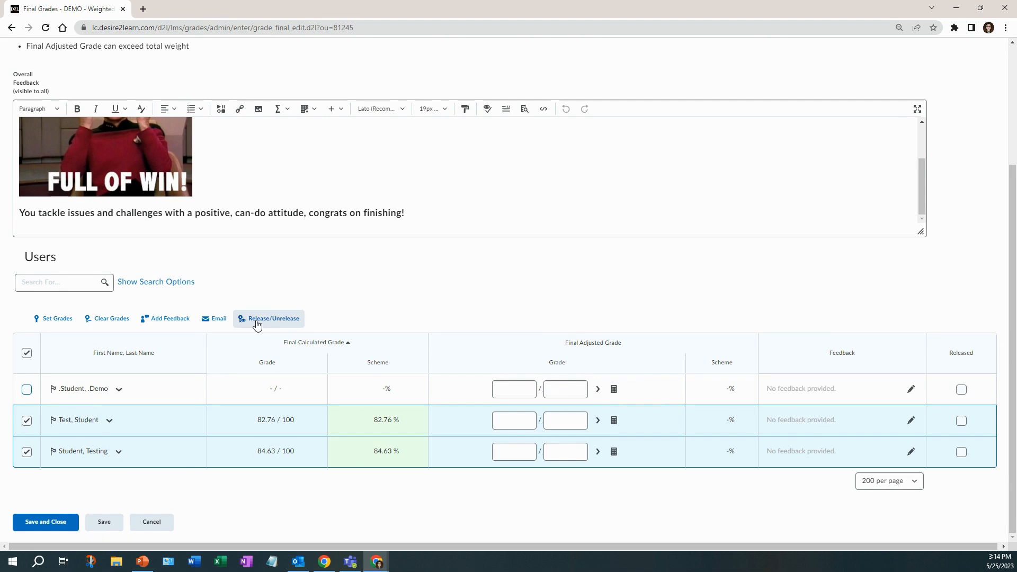
click(268, 318)
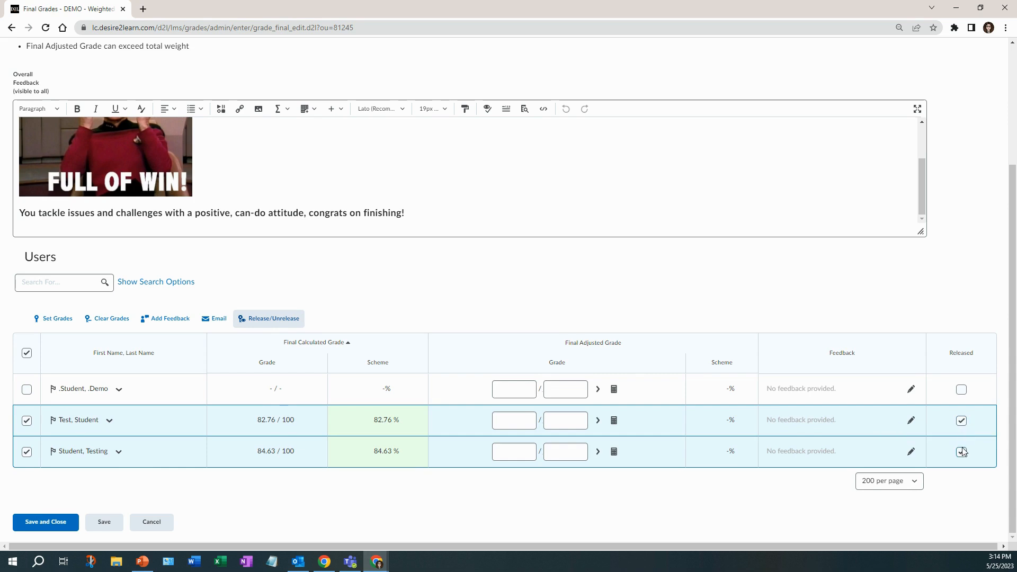
click(960, 451)
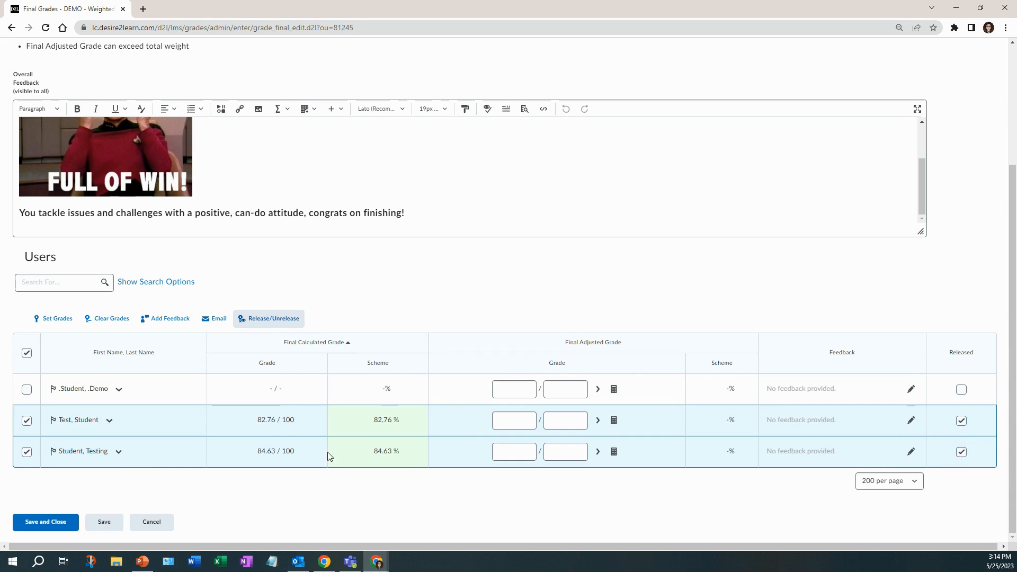
mouse_move(45, 521)
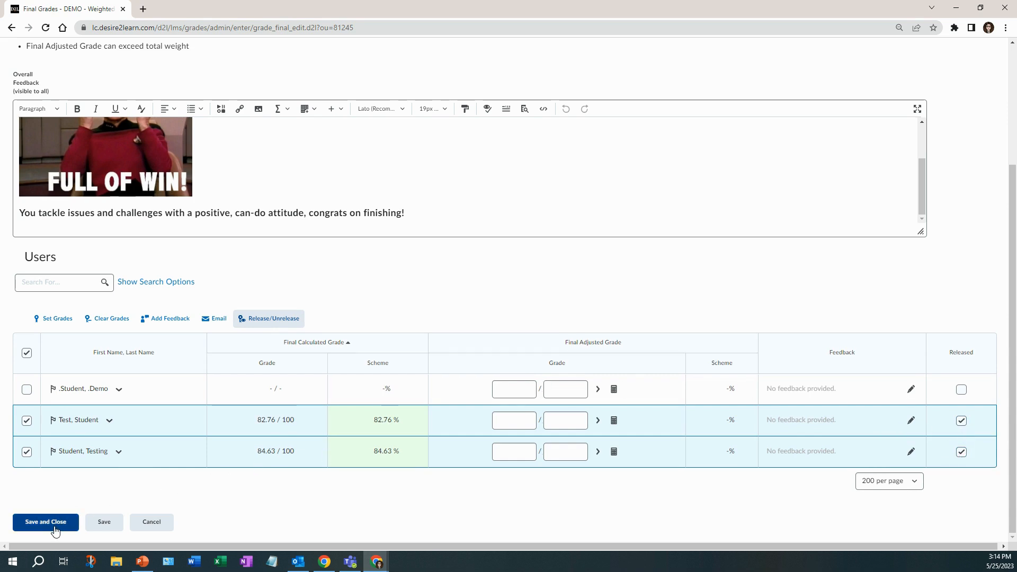
Step: Save and close the final grades page, confirming the release changes
click(45, 521)
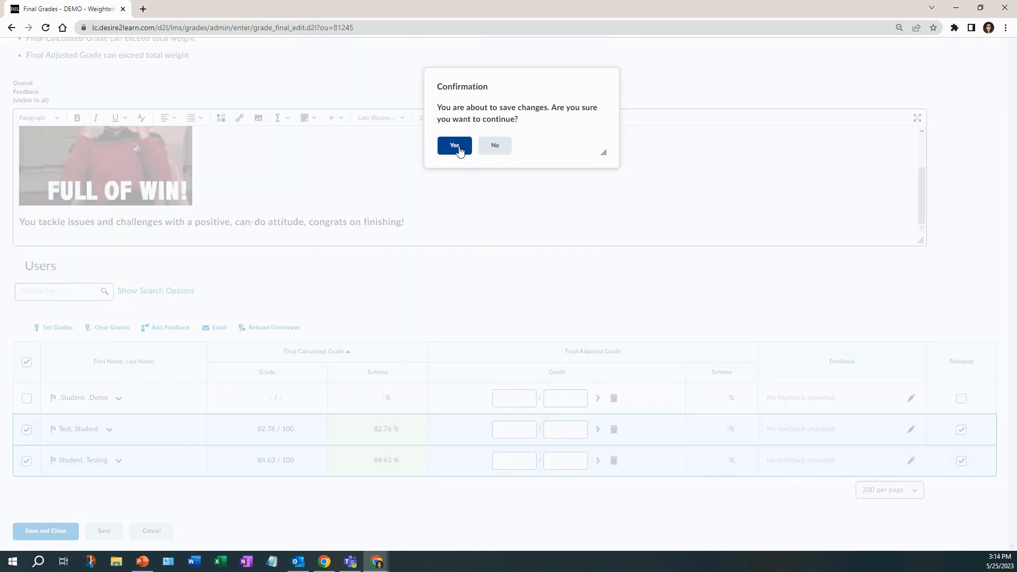
click(454, 145)
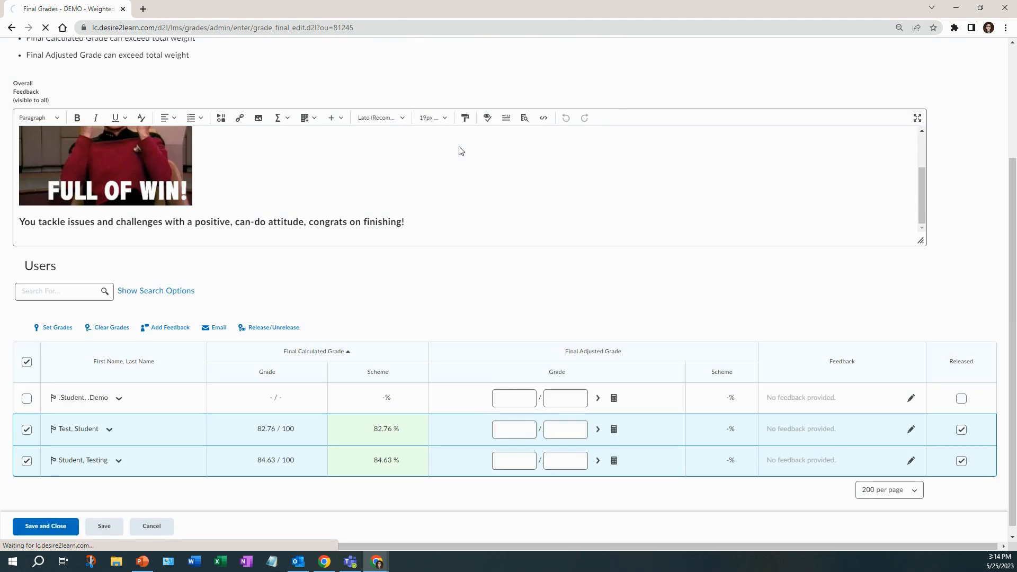